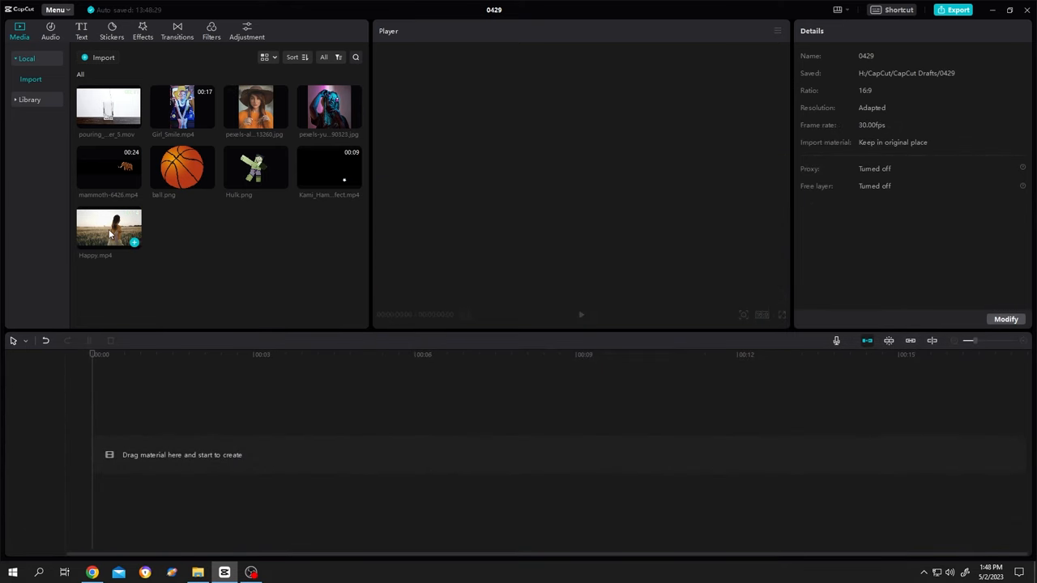
# - Add Happy.mp4 to the timeline and set its canvas background to Color
pyautogui.moveTo(109, 227); pyautogui.dragTo(243, 454)
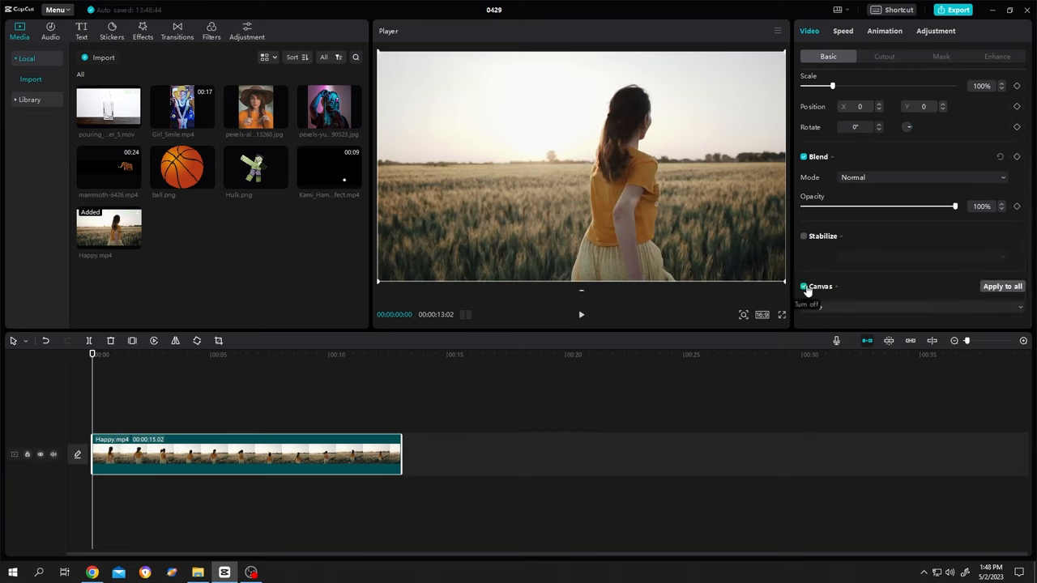
pyautogui.click(907, 307)
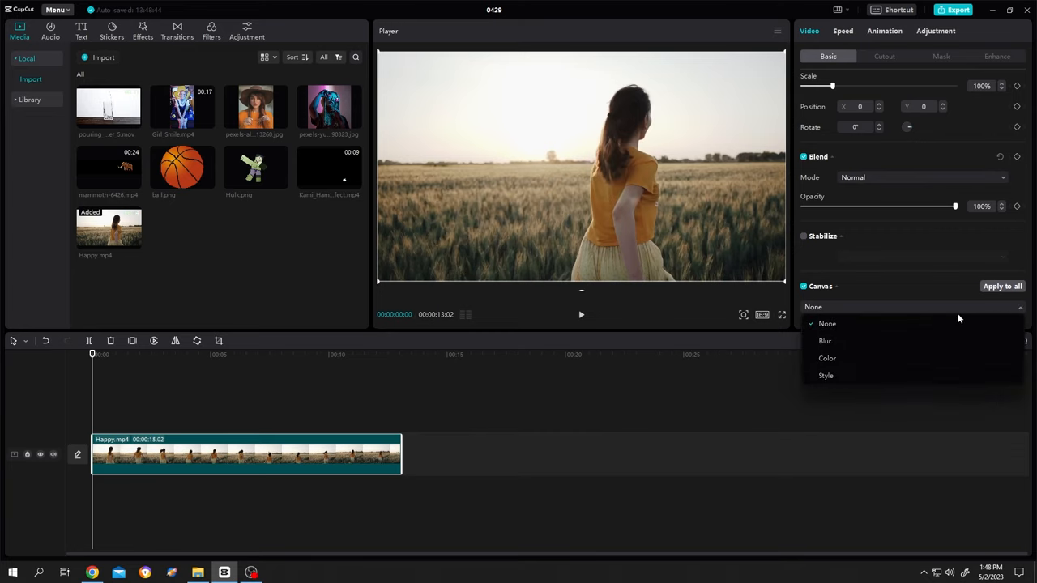
pyautogui.click(828, 358)
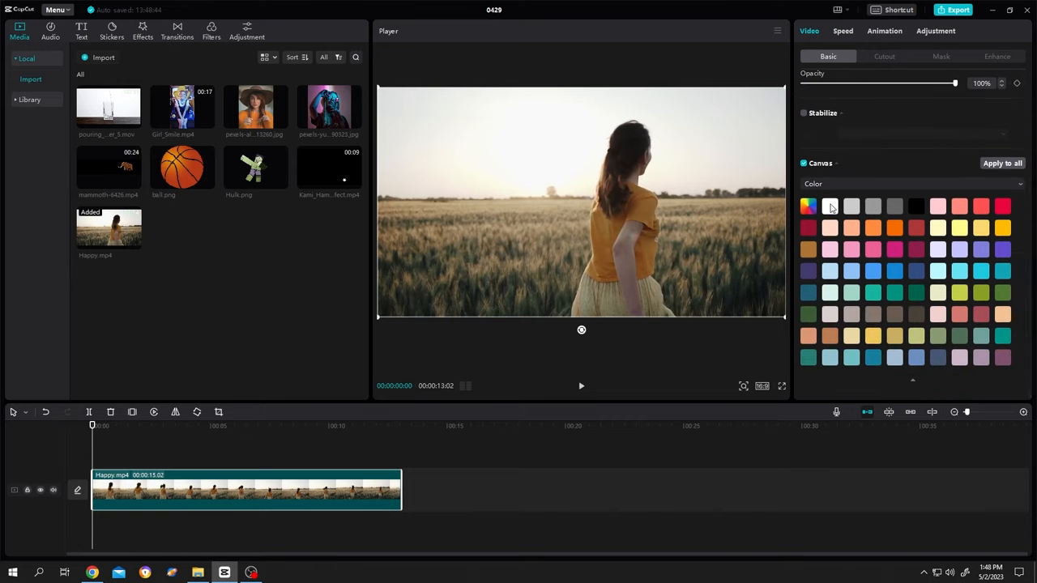
# - Choose a white canvas colour and scale the field video to 95%
pyautogui.click(829, 206)
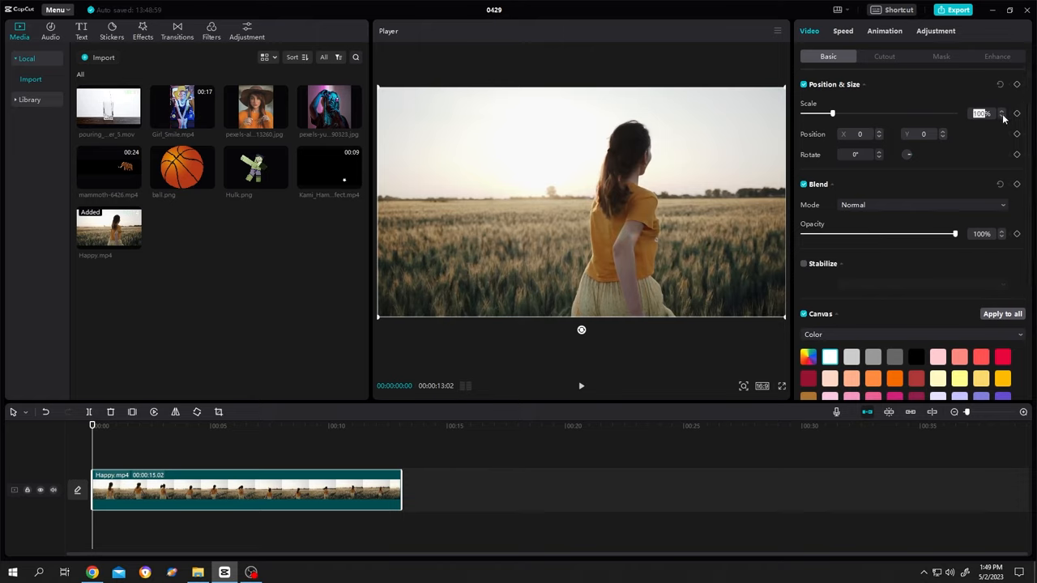
pyautogui.click(1002, 115)
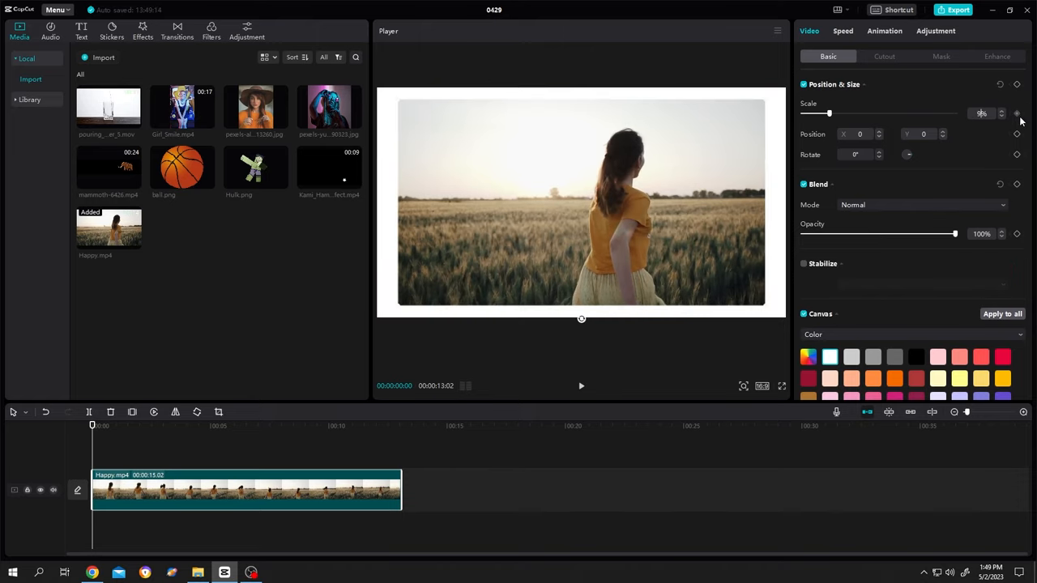
# - Create a compound clip from the white-bordered field video
pyautogui.rightClick(244, 490)
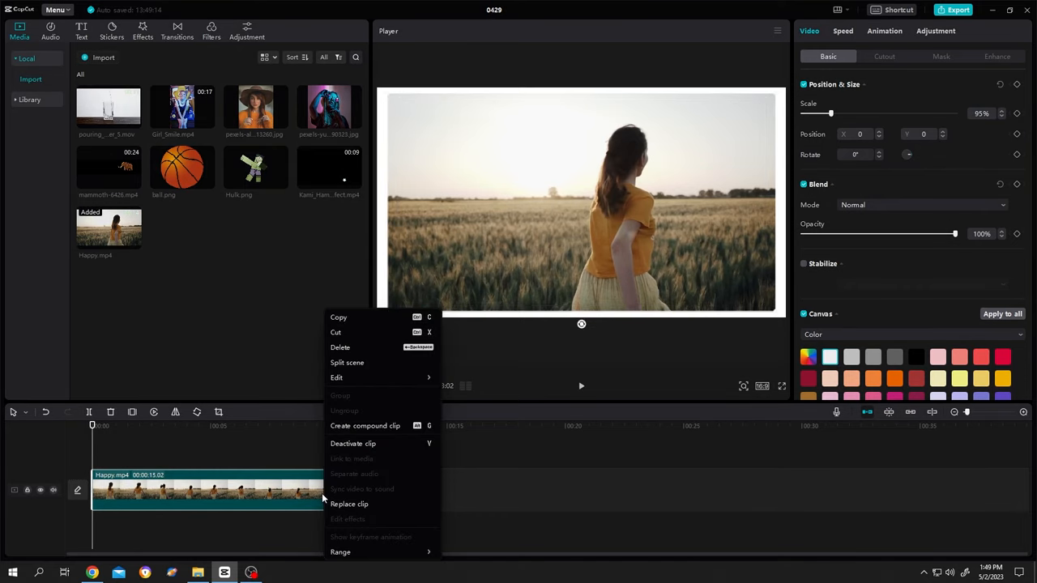
pyautogui.moveTo(387, 435)
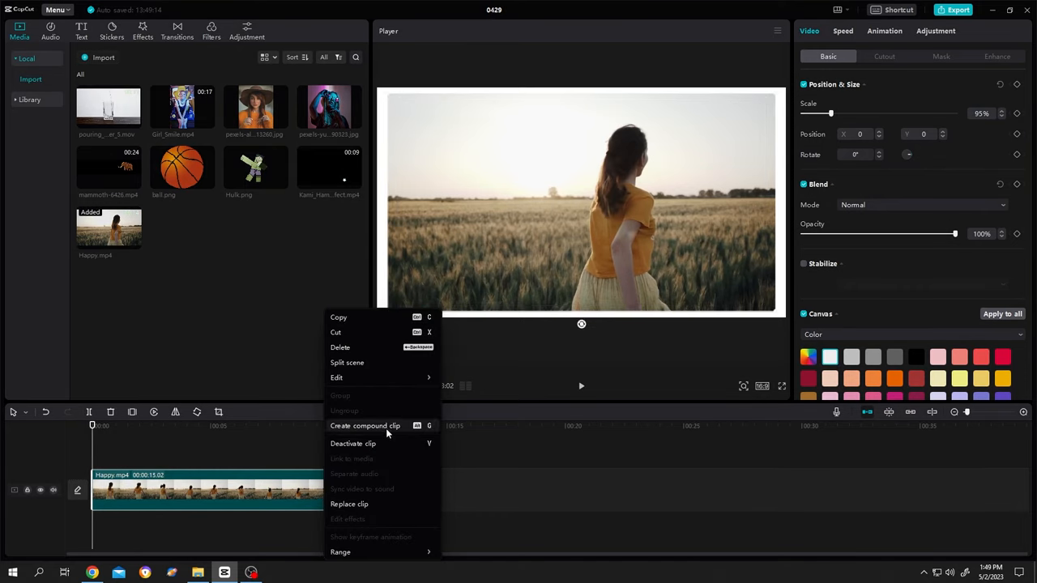
pyautogui.click(365, 426)
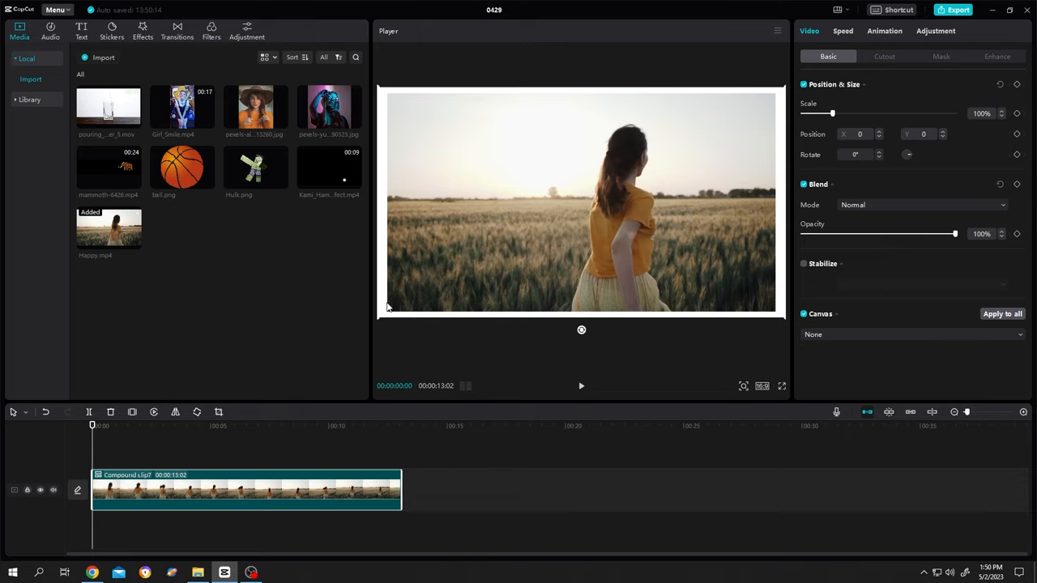
pyautogui.moveTo(1023, 112)
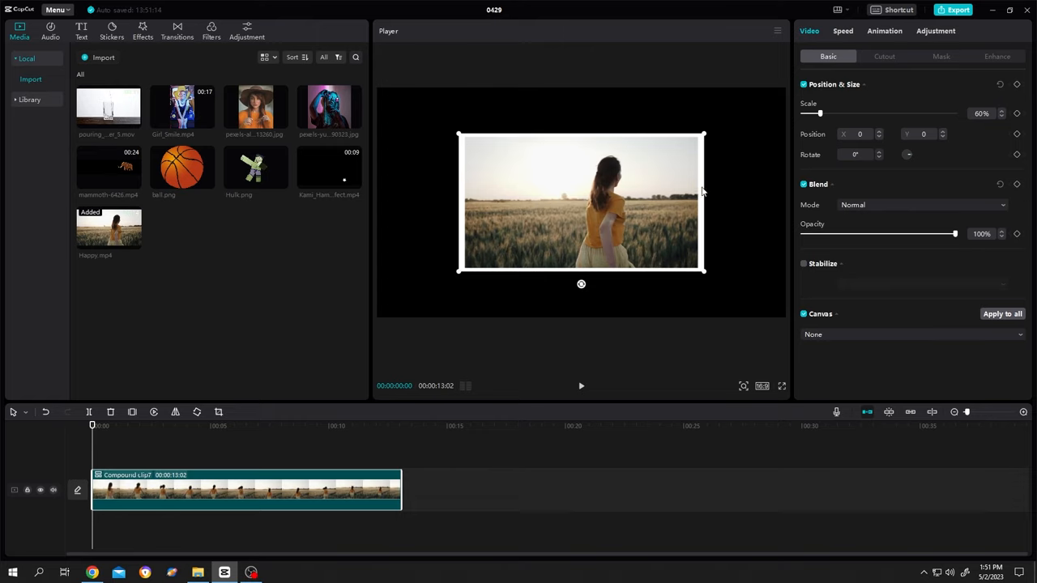
pyautogui.moveTo(456, 222)
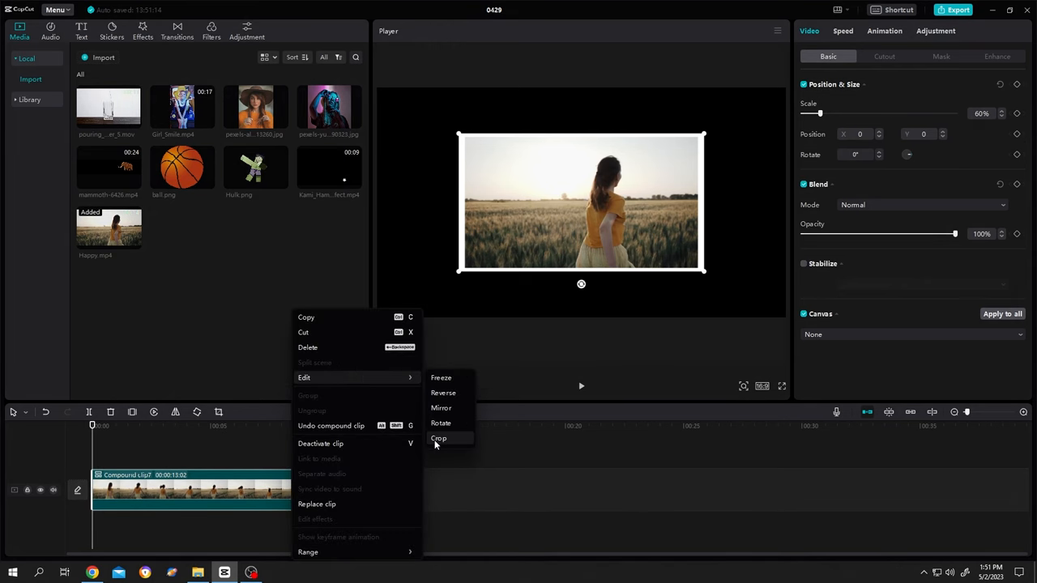
# - Crop the white-framed field video and confirm the crop
pyautogui.click(438, 438)
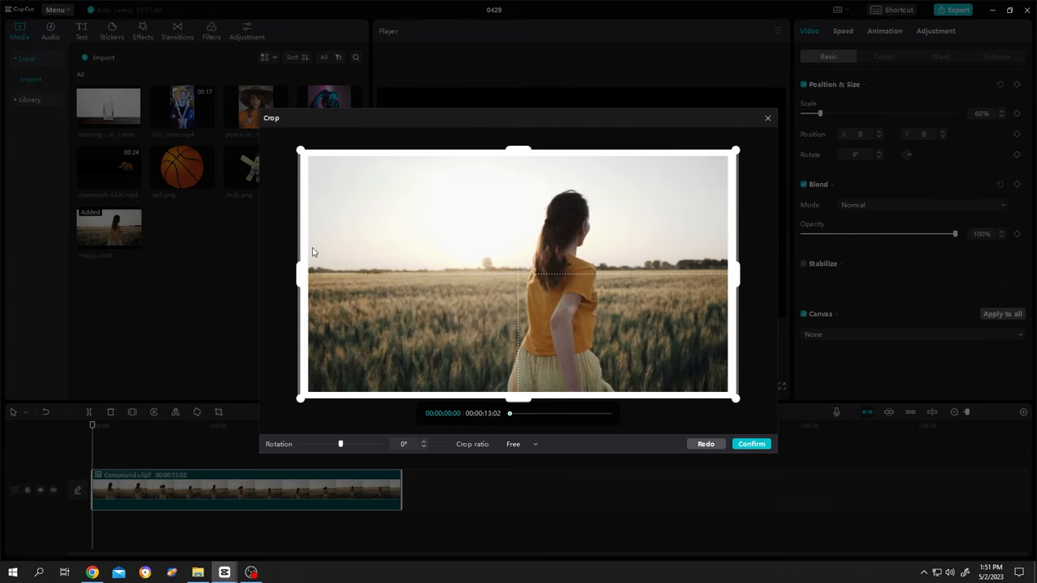
pyautogui.click(751, 444)
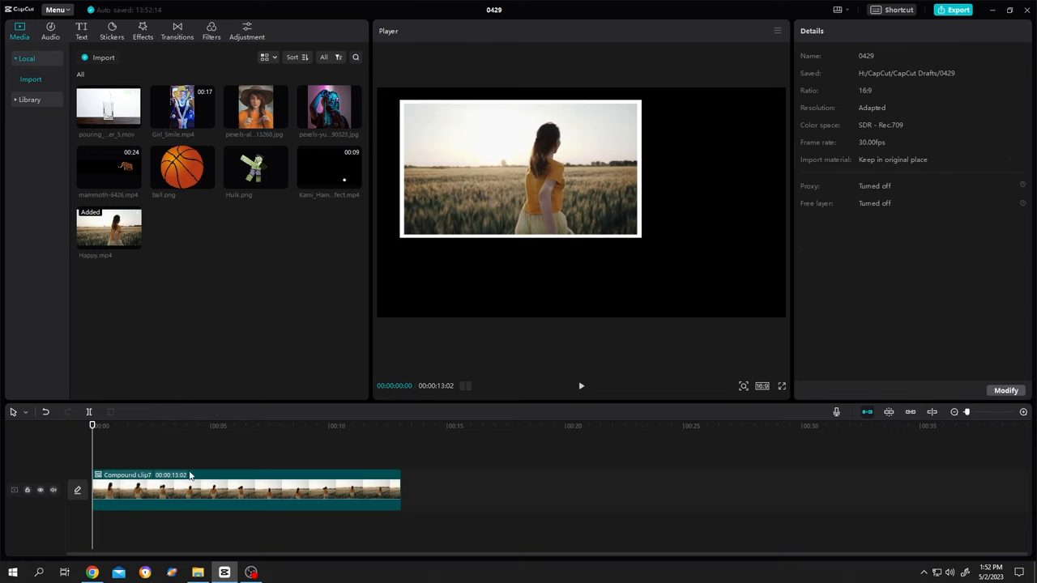
# - Add the orange-sweater portrait to the timeline with an orange Color canvas background
pyautogui.click(243, 474)
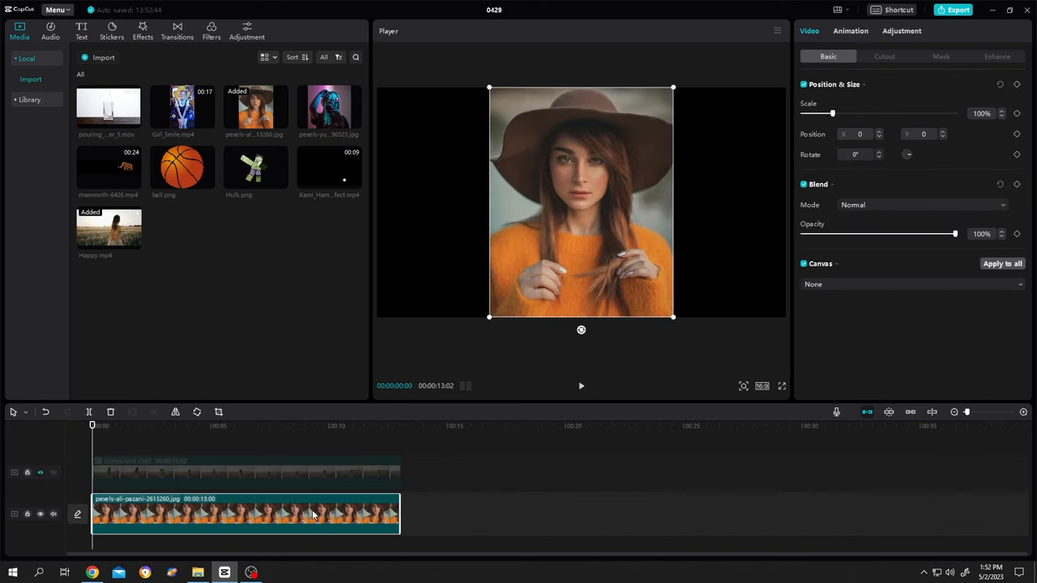
pyautogui.click(911, 284)
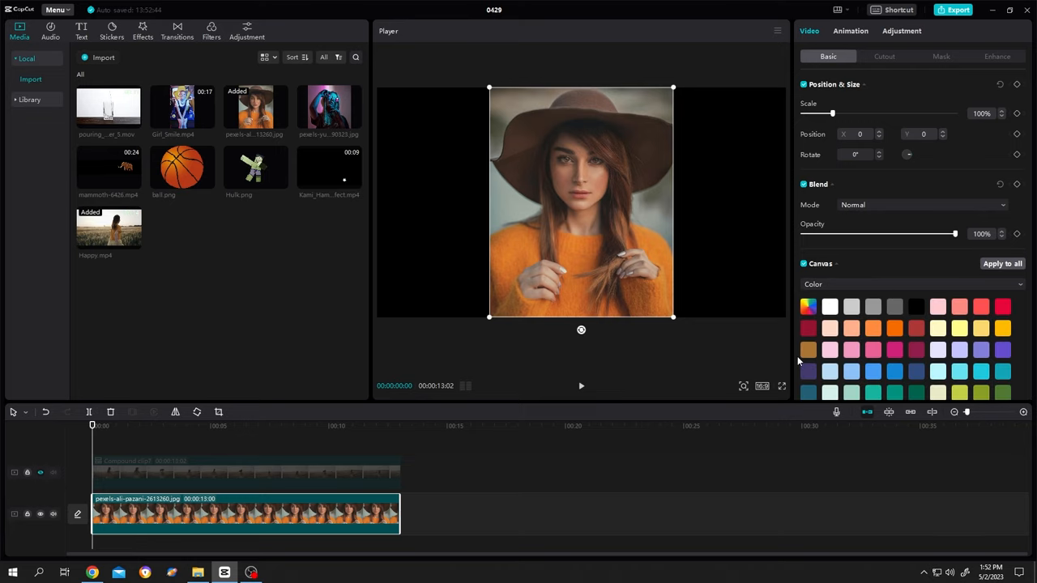
pyautogui.click(894, 328)
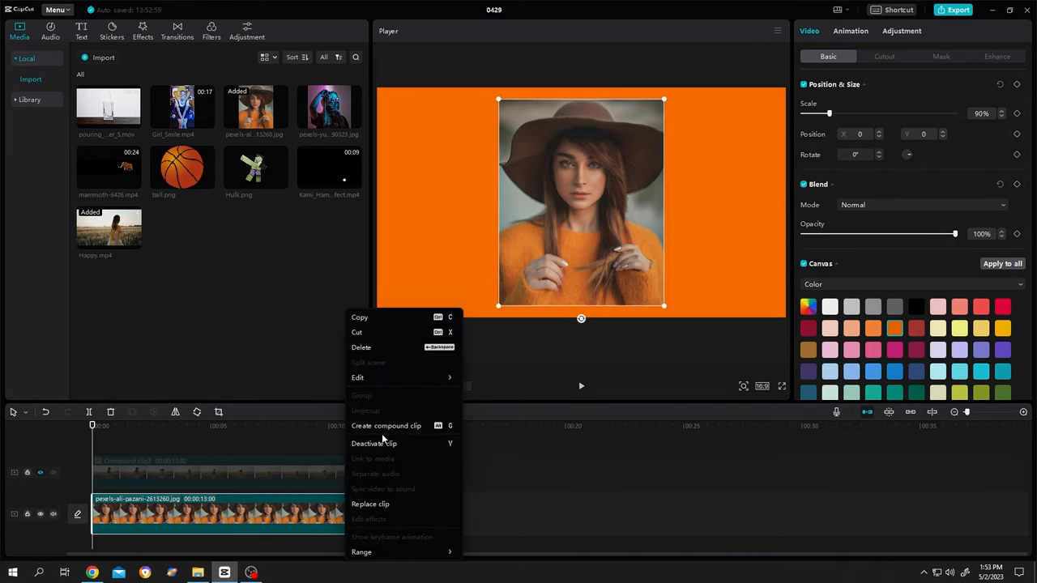
# - Make the portrait a compound clip and confirm a tighter crop around its orange border
pyautogui.click(386, 425)
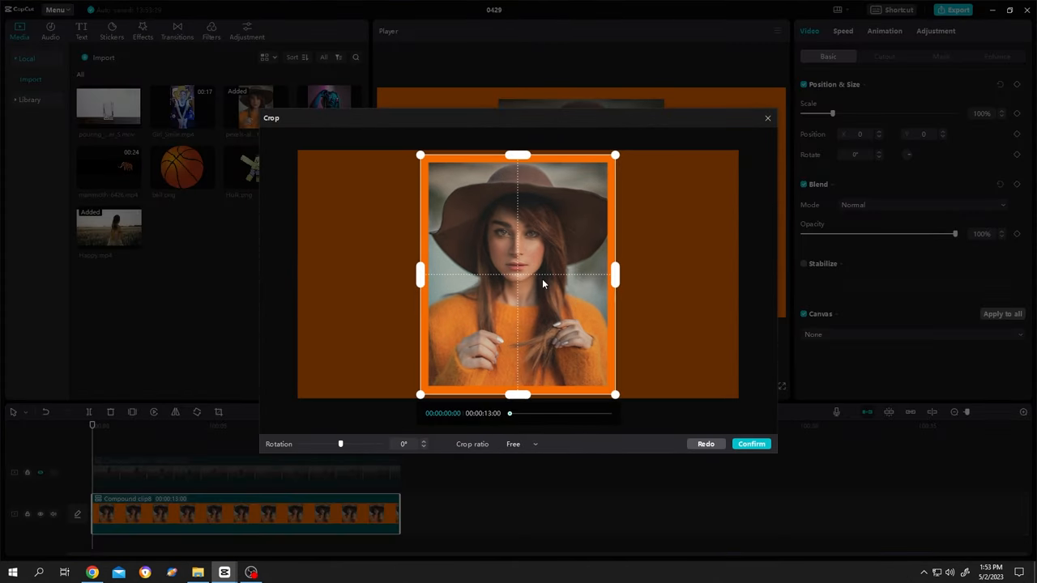
pyautogui.click(750, 445)
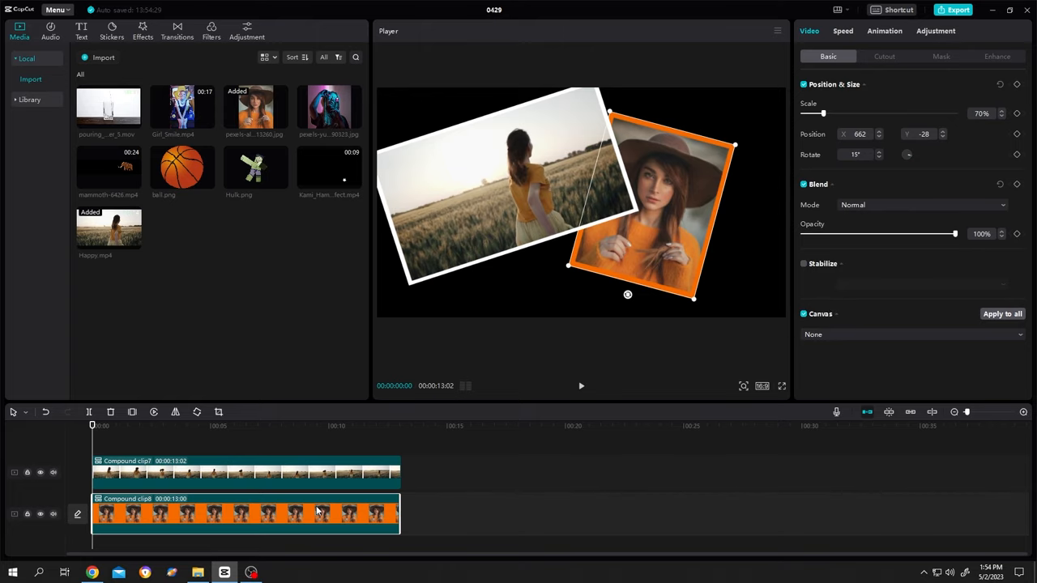
pyautogui.moveTo(985, 389)
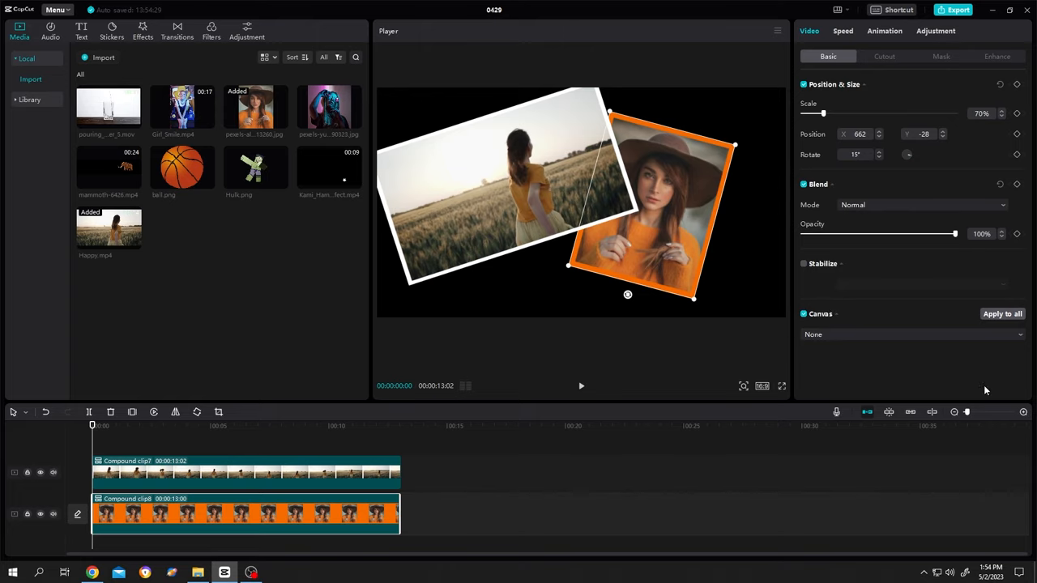
# - Set the canvas background to the daisy-patterned Style
pyautogui.click(912, 333)
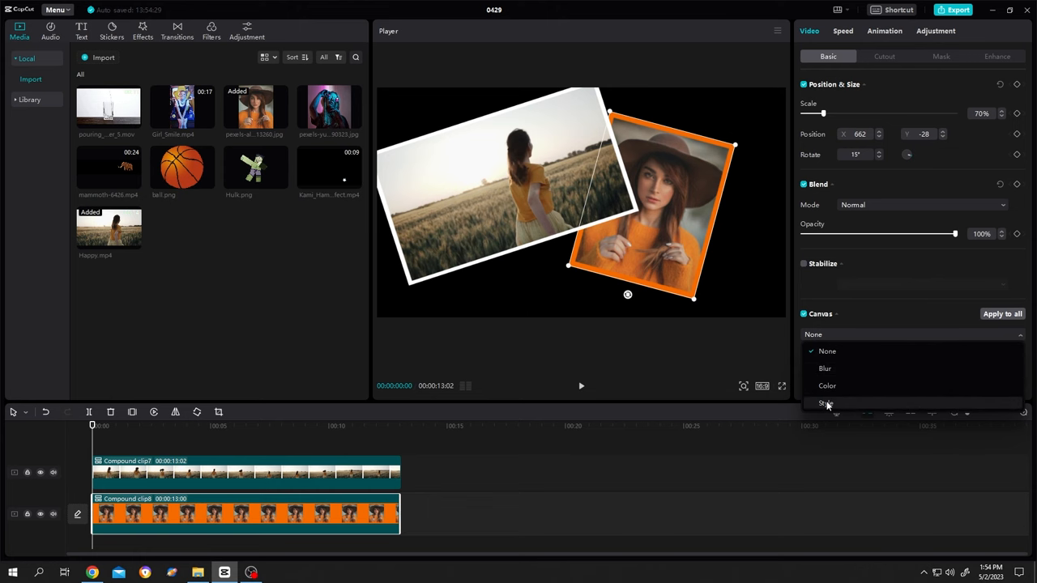
pyautogui.click(827, 404)
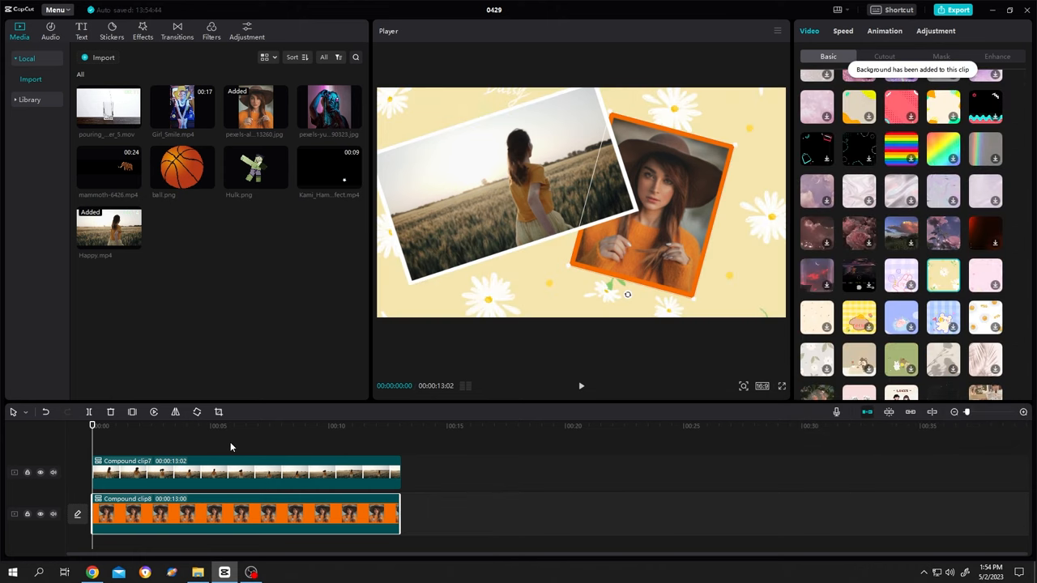